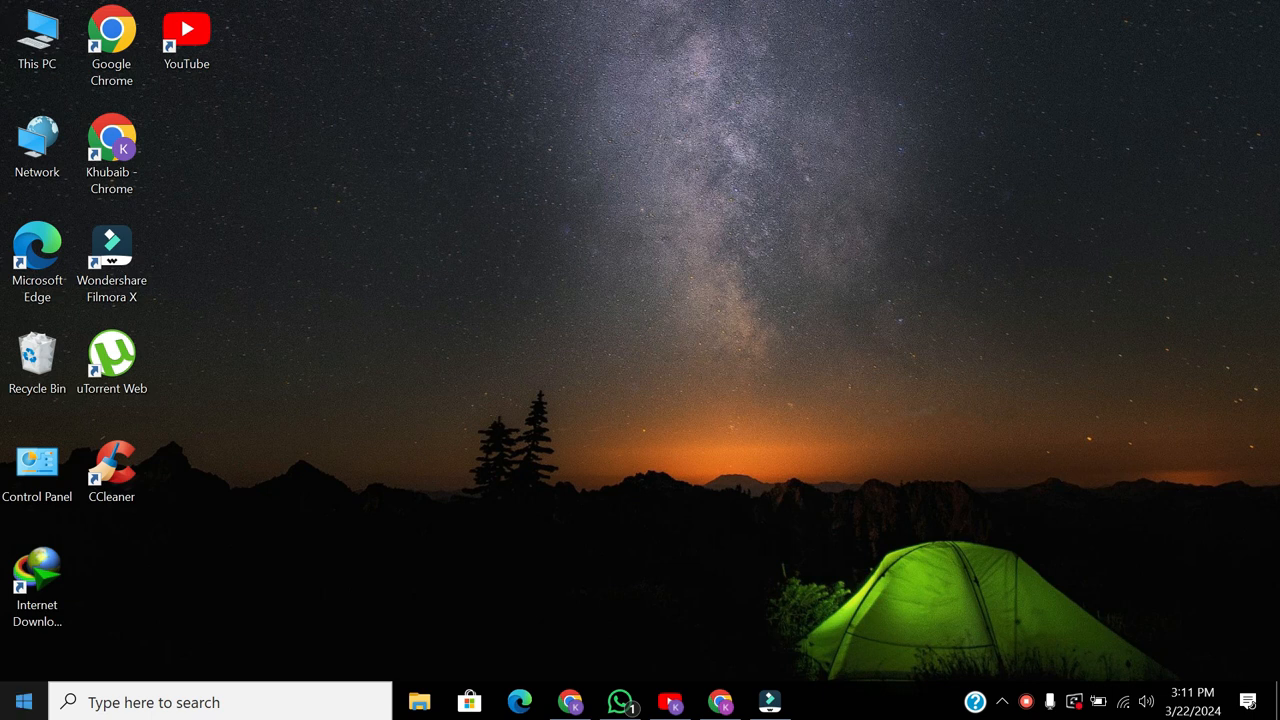
{"action": "mouse_move", "coordinate": [24, 701]}
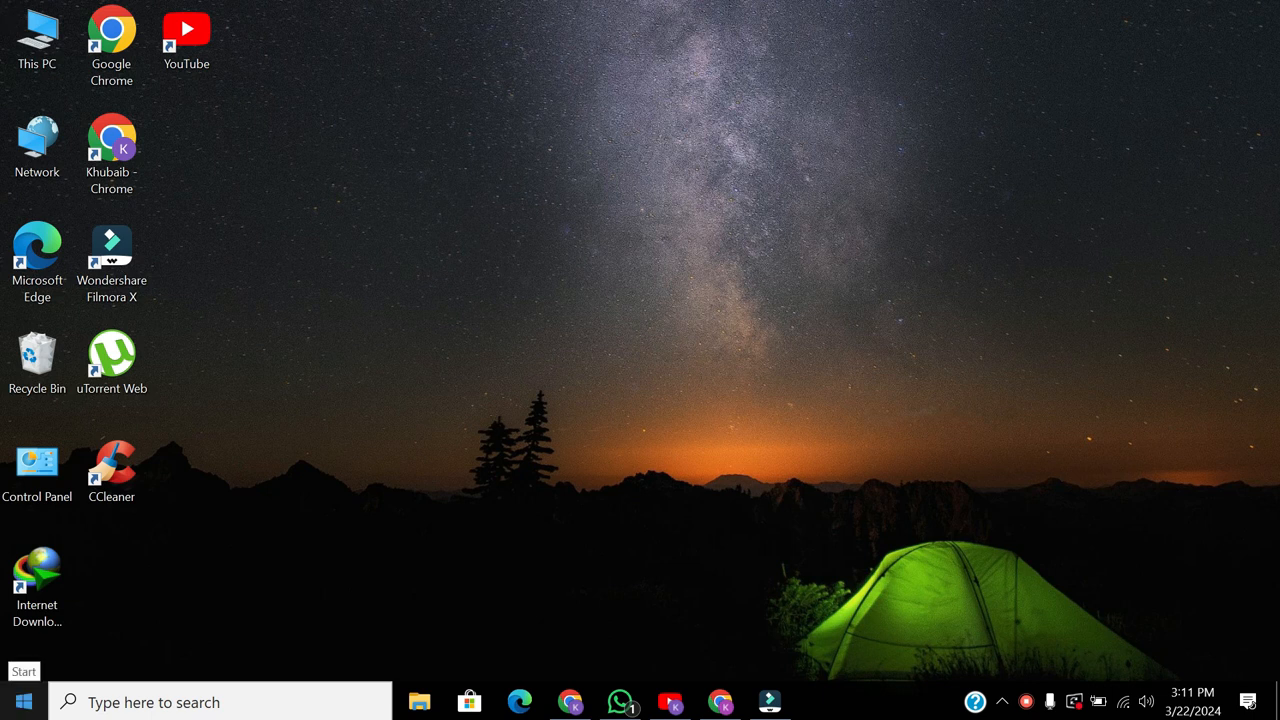
{"action": "mouse_move", "coordinate": [5, 705]}
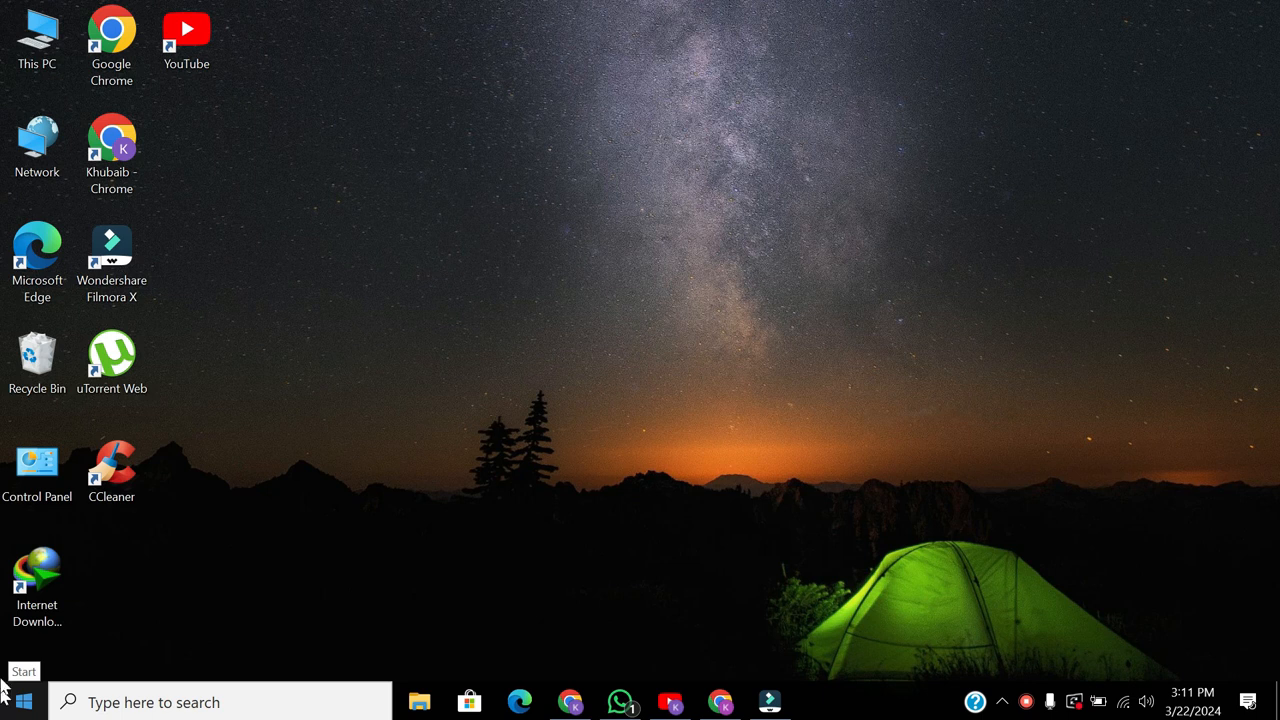
- Open Windows Settings at Ease of Access and scroll toward the Hearing section
{"action": "left_click", "coordinate": [15, 701]}
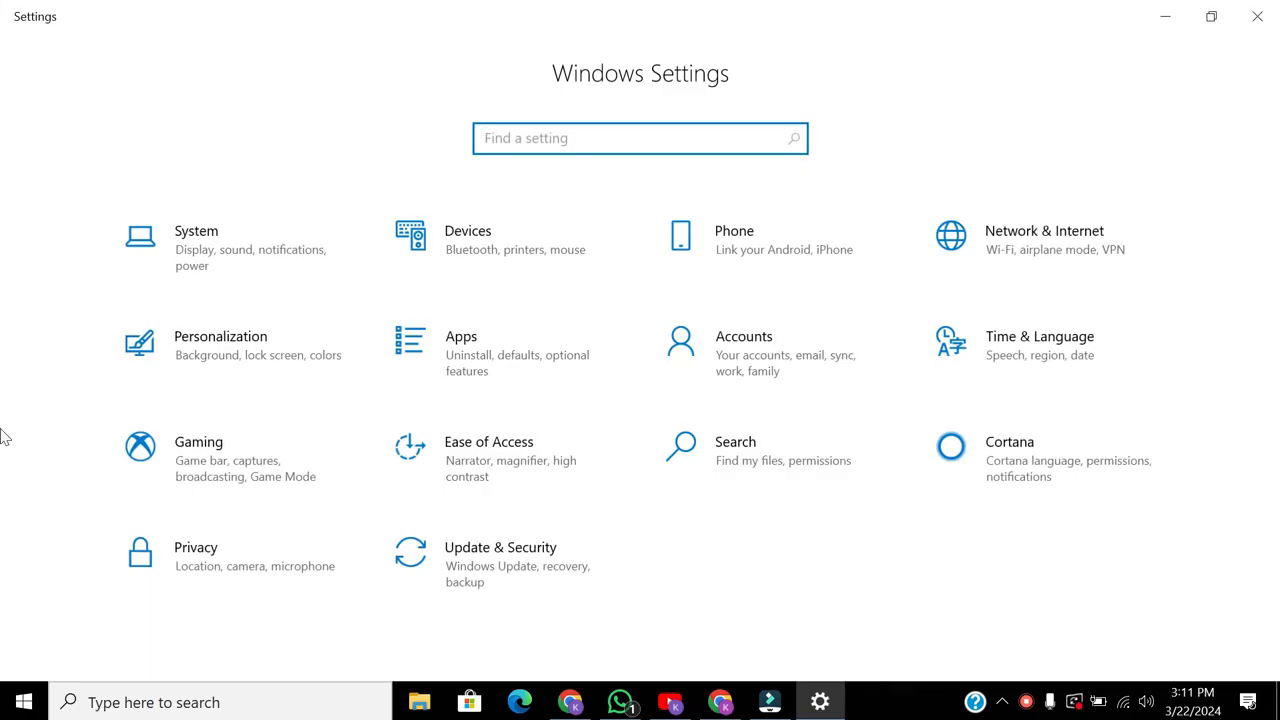
{"action": "mouse_move", "coordinate": [470, 465]}
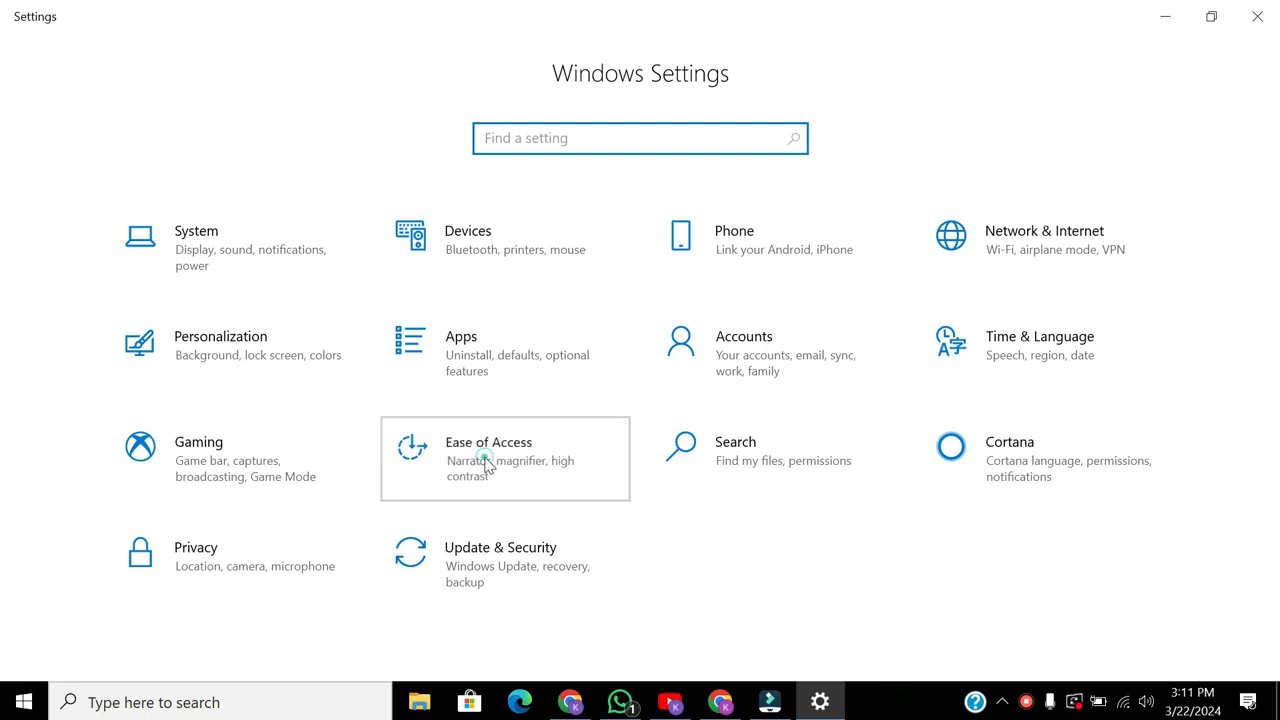
{"action": "left_click", "coordinate": [489, 458]}
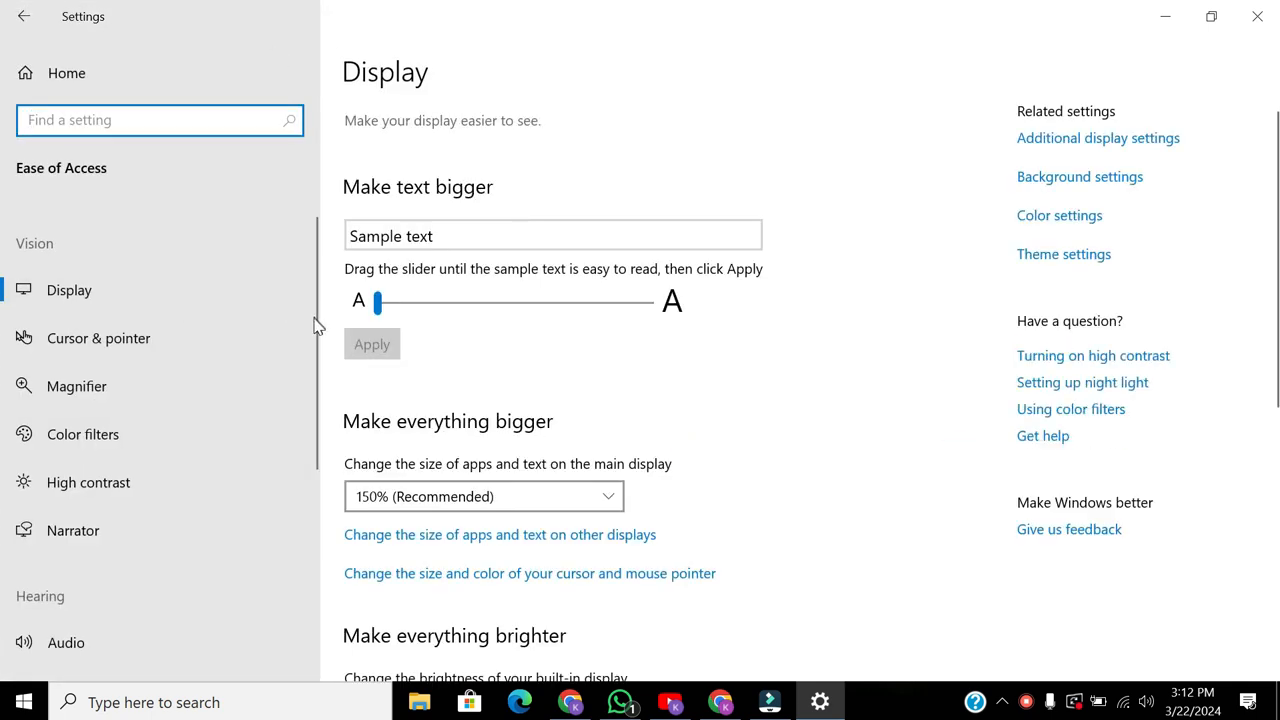
{"action": "scroll", "scroll_direction": "down", "scroll_amount": 3}
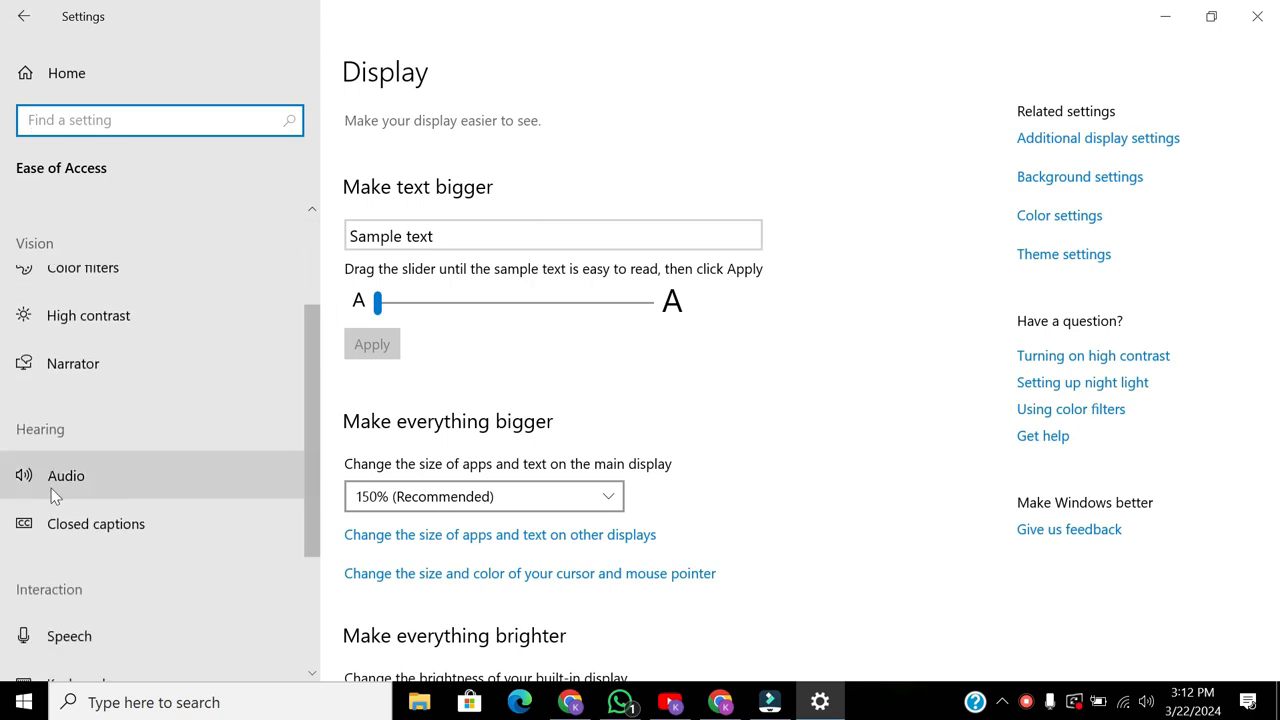
- Turn on mono audio under Hearing > Audio, then close Settings
{"action": "left_click", "coordinate": [66, 475]}
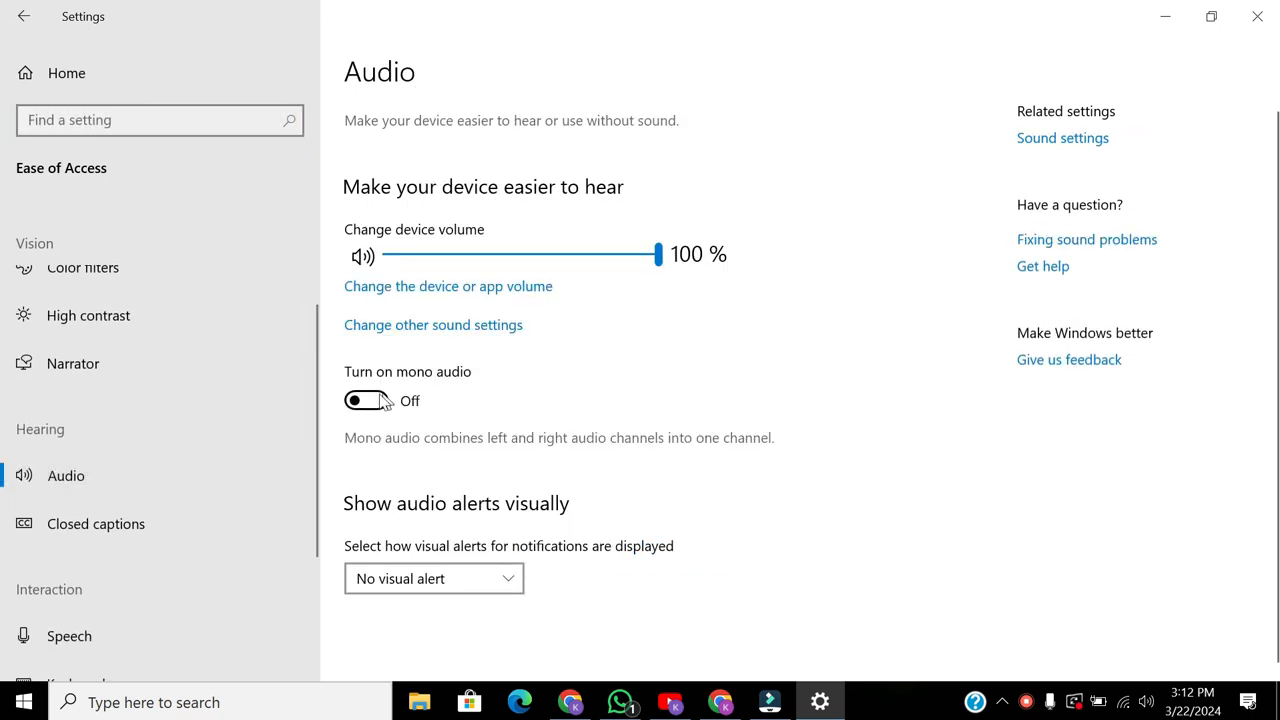
{"action": "mouse_move", "coordinate": [366, 415]}
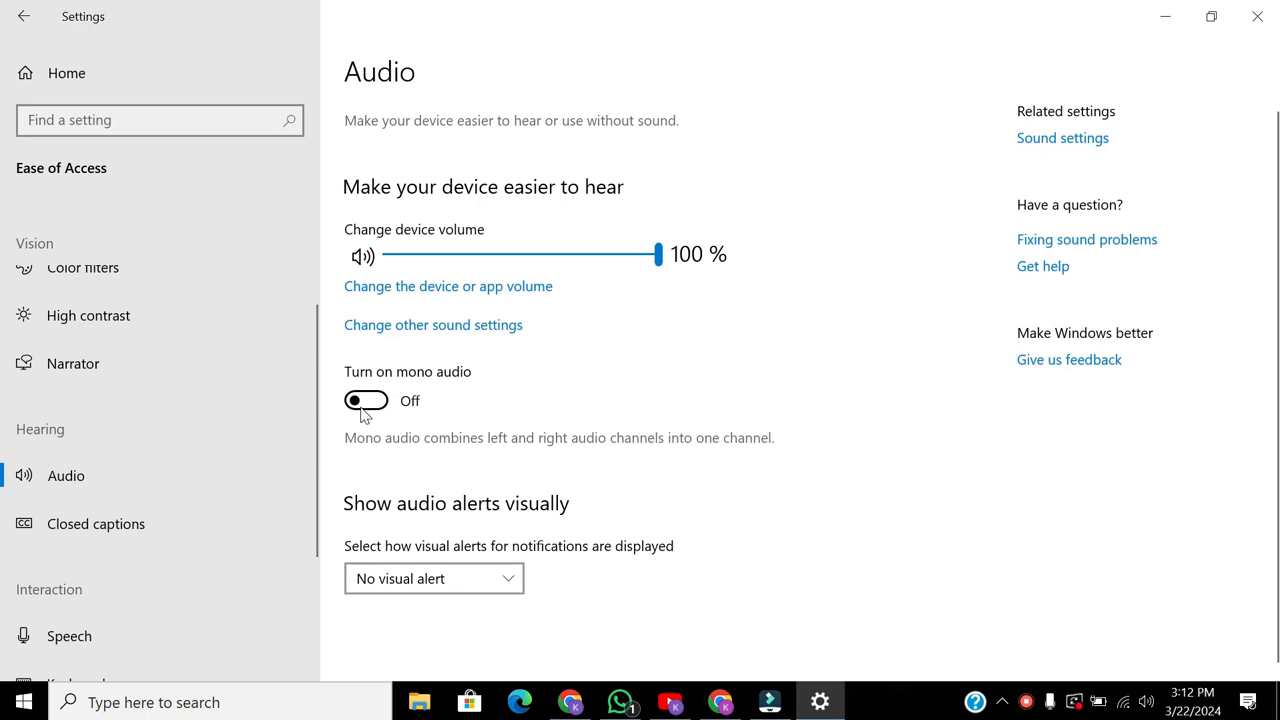
{"action": "left_click", "coordinate": [366, 400]}
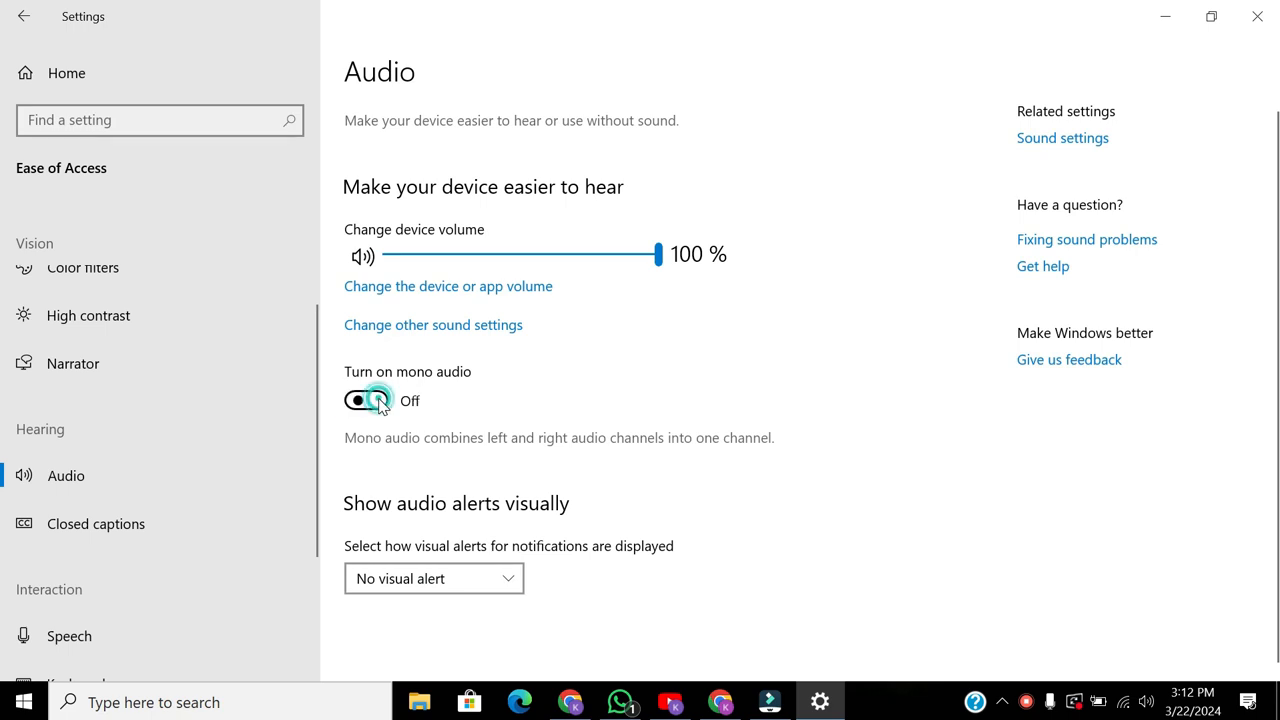
{"action": "left_click", "coordinate": [367, 400]}
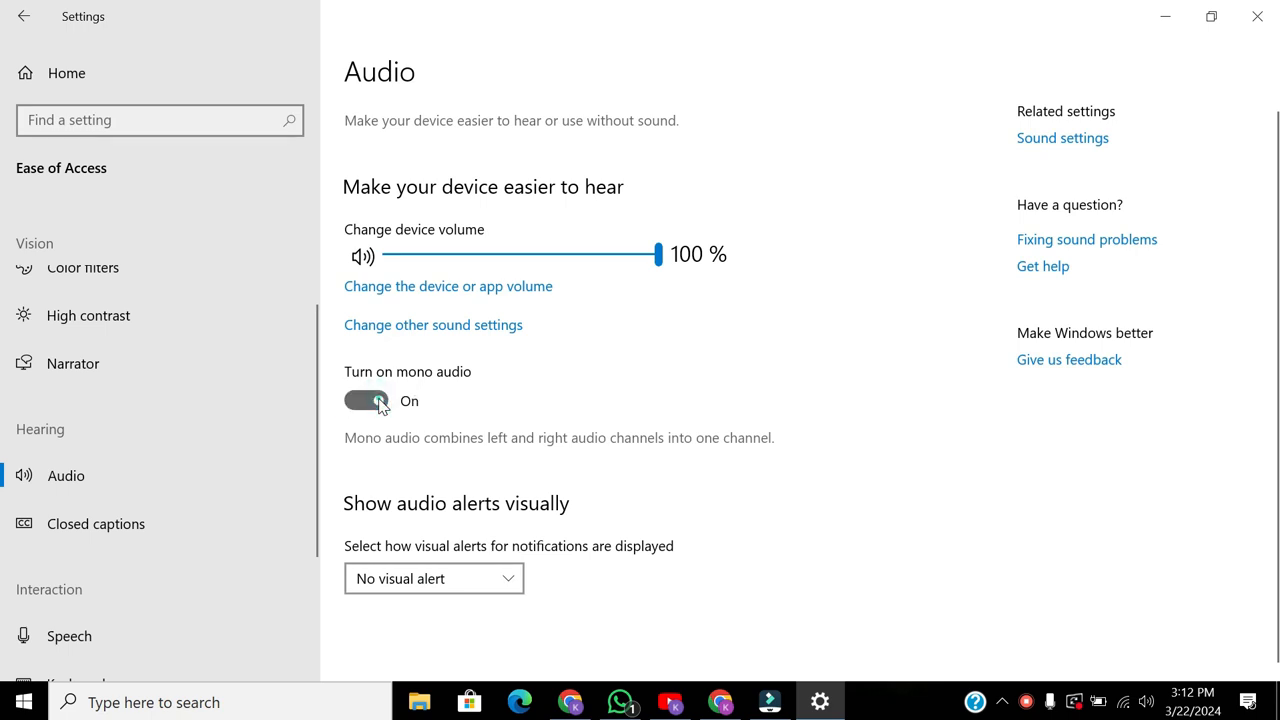
{"action": "left_click", "coordinate": [366, 400]}
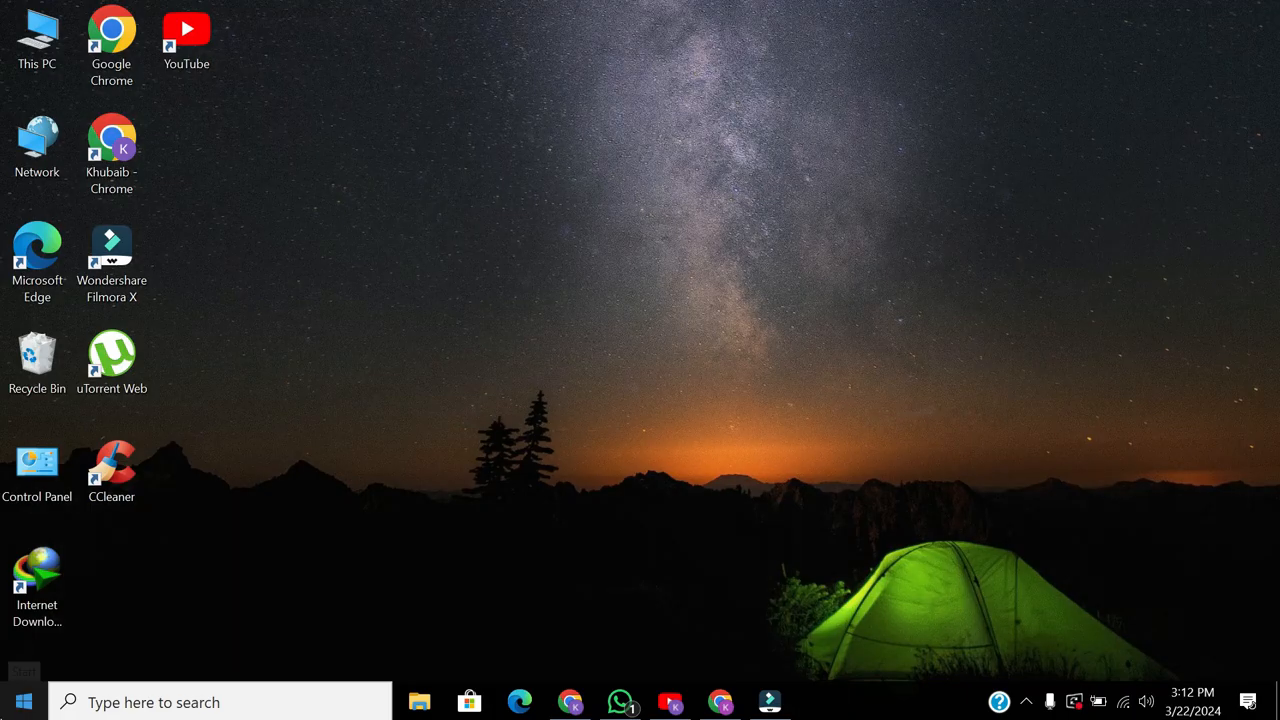
- Search Settings for 'Control Panel', then close the Settings window
{"action": "left_click", "coordinate": [819, 701]}
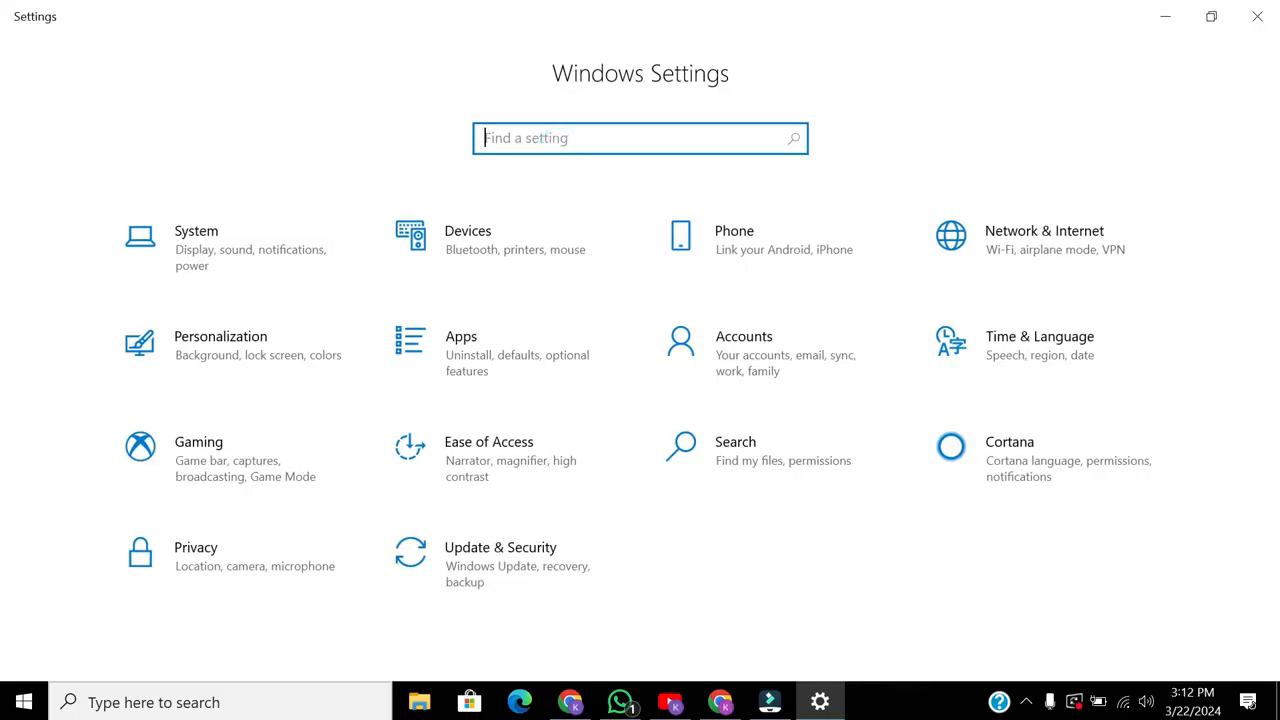
{"action": "type", "text": "Control"}
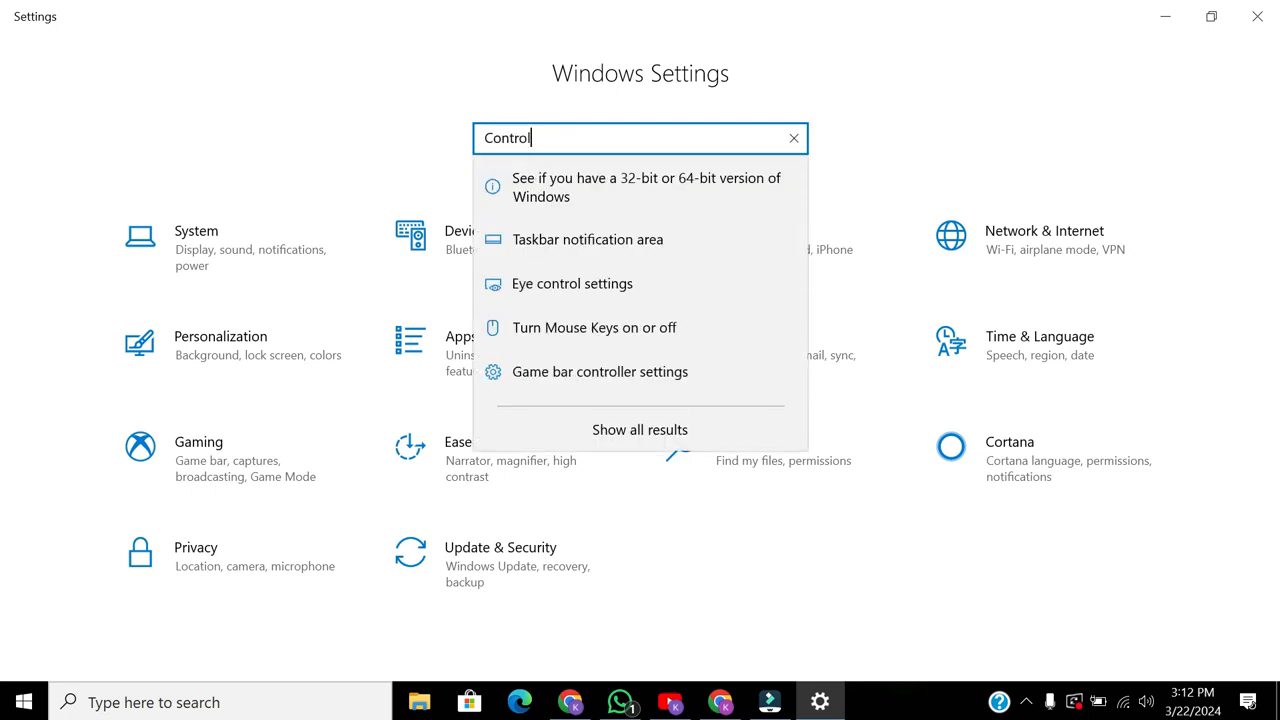
{"action": "type", "text": "Panel"}
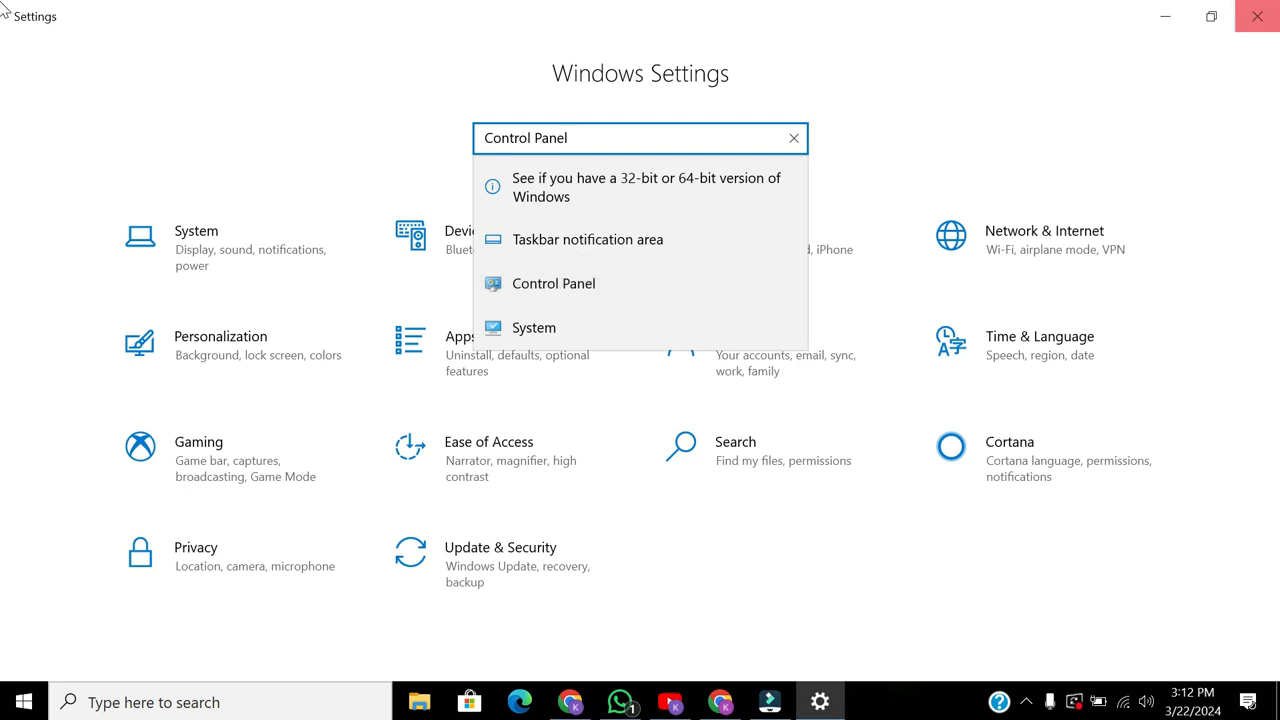
{"action": "left_click", "coordinate": [1257, 16]}
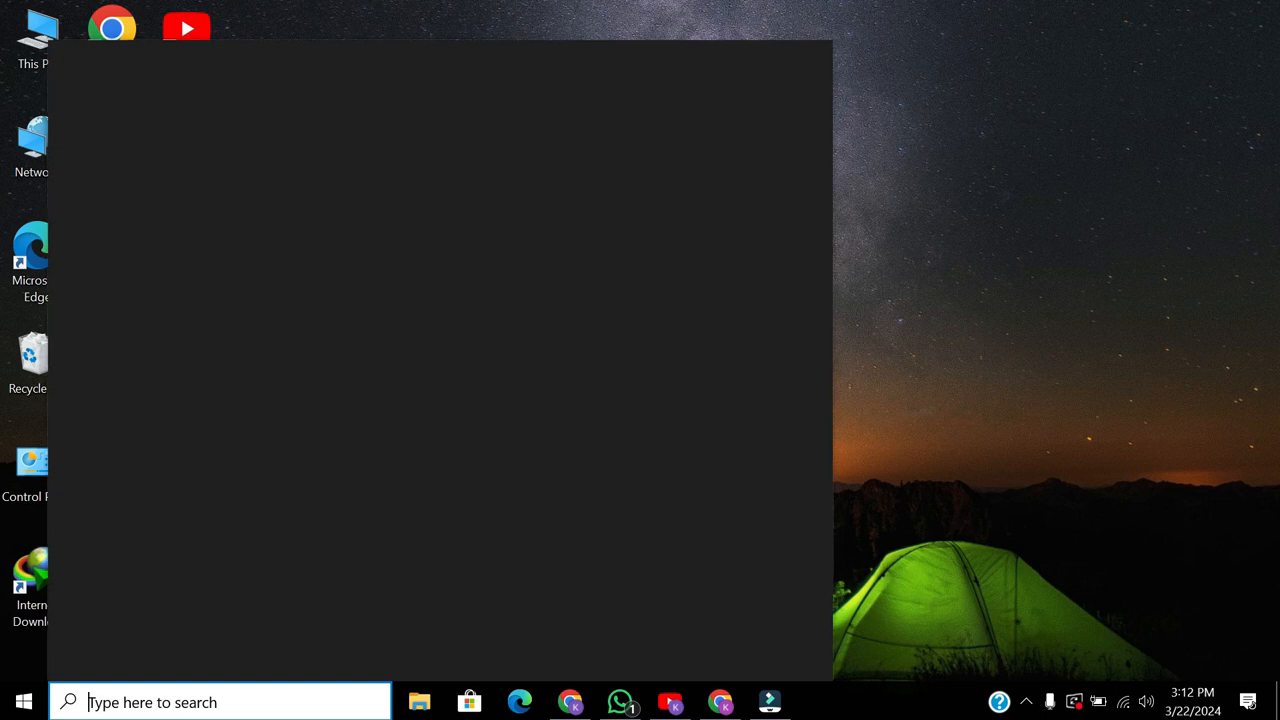
- Search the taskbar for 'Control Panel' to find the Control Panel app
{"action": "type", "text": "Co"}
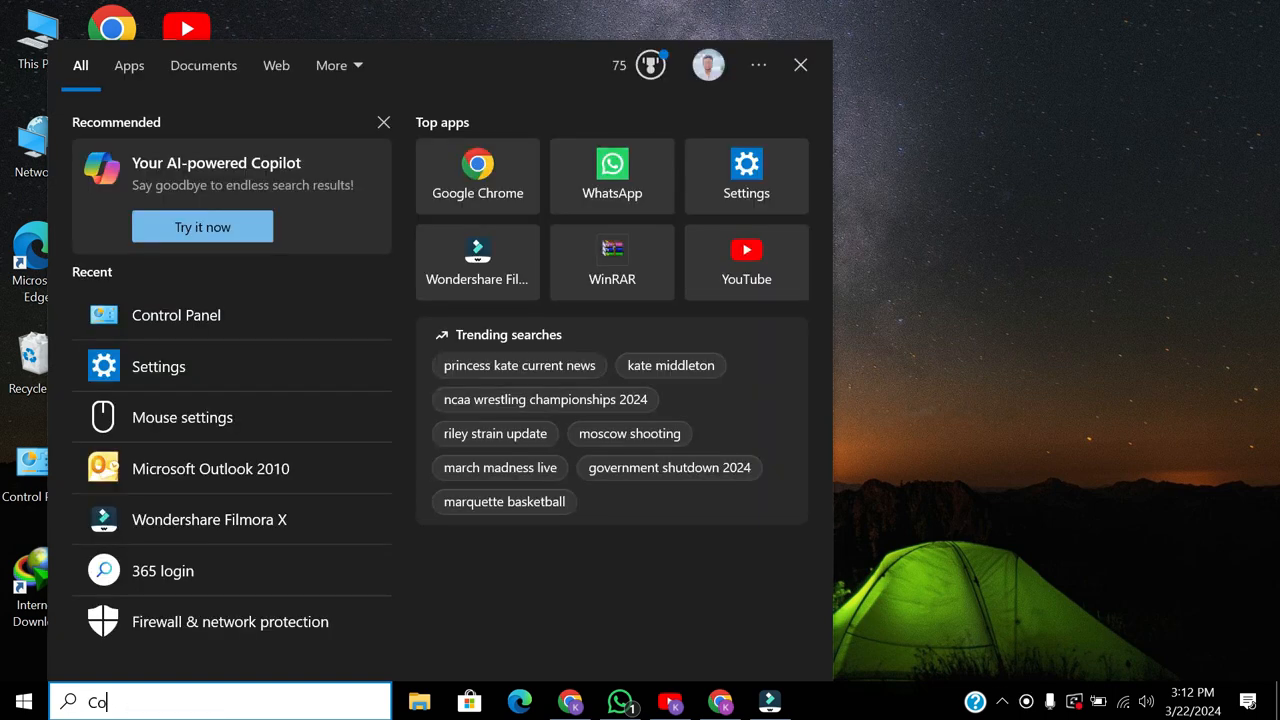
{"action": "type", "text": "ntrol"}
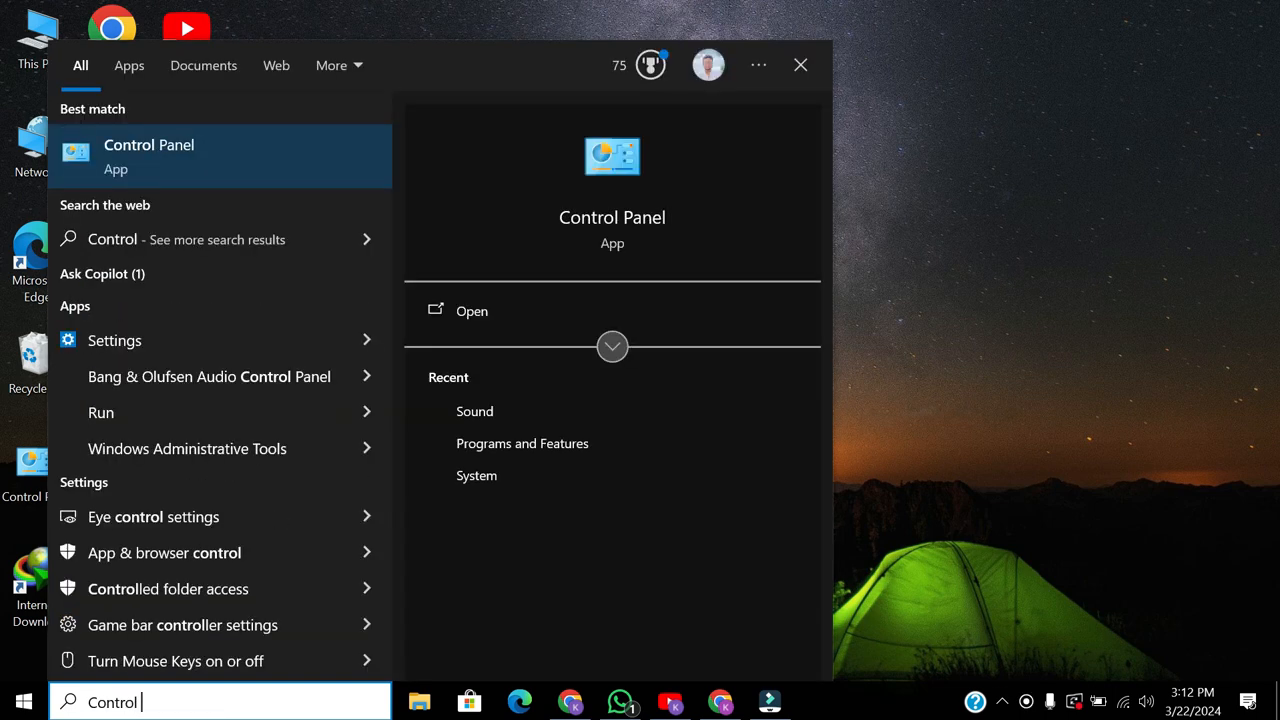
{"action": "type", "text": "Panel"}
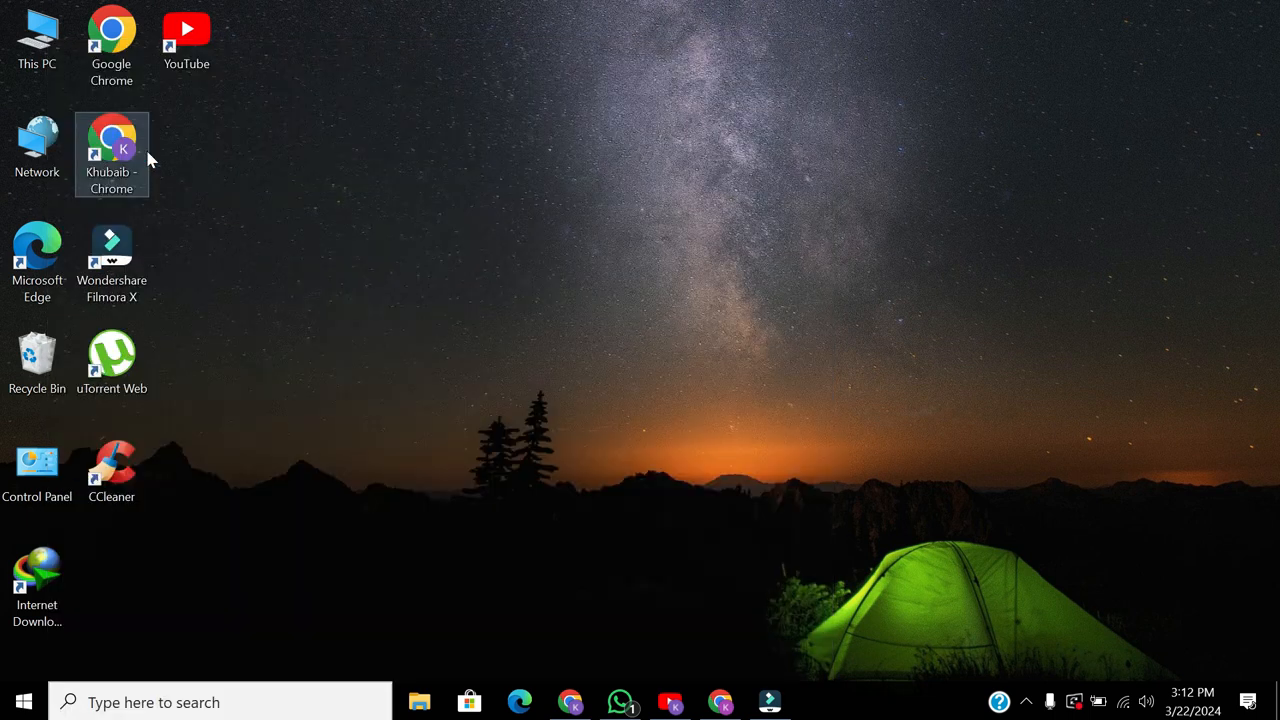
- Open Control Panel > Hardware and Sound > Sound
{"action": "double_click", "coordinate": [37, 460]}
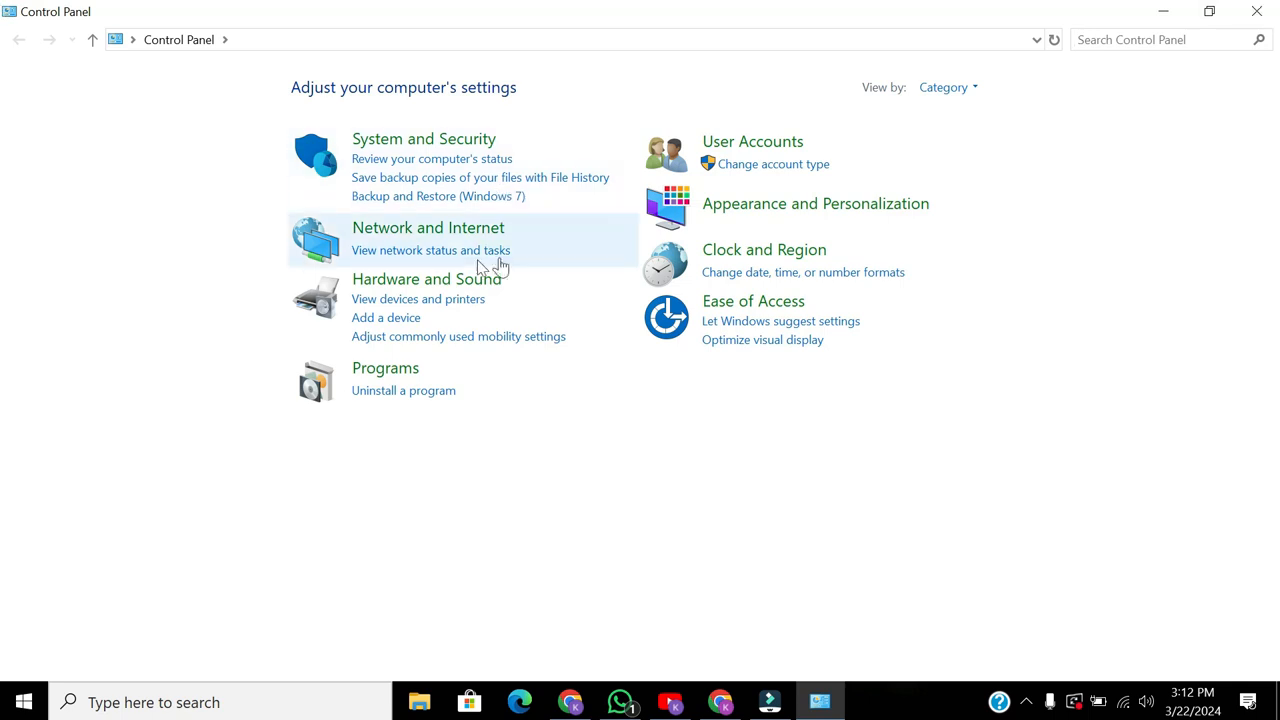
{"action": "mouse_move", "coordinate": [426, 279]}
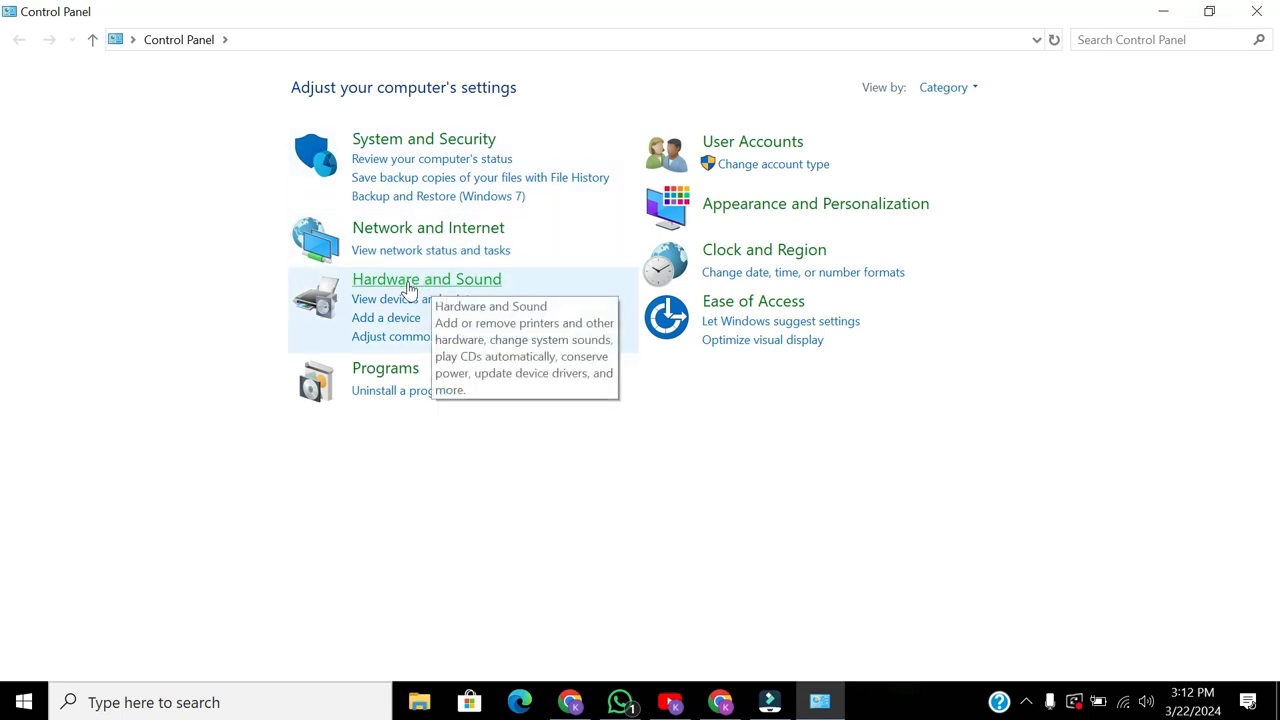
{"action": "left_click", "coordinate": [426, 279]}
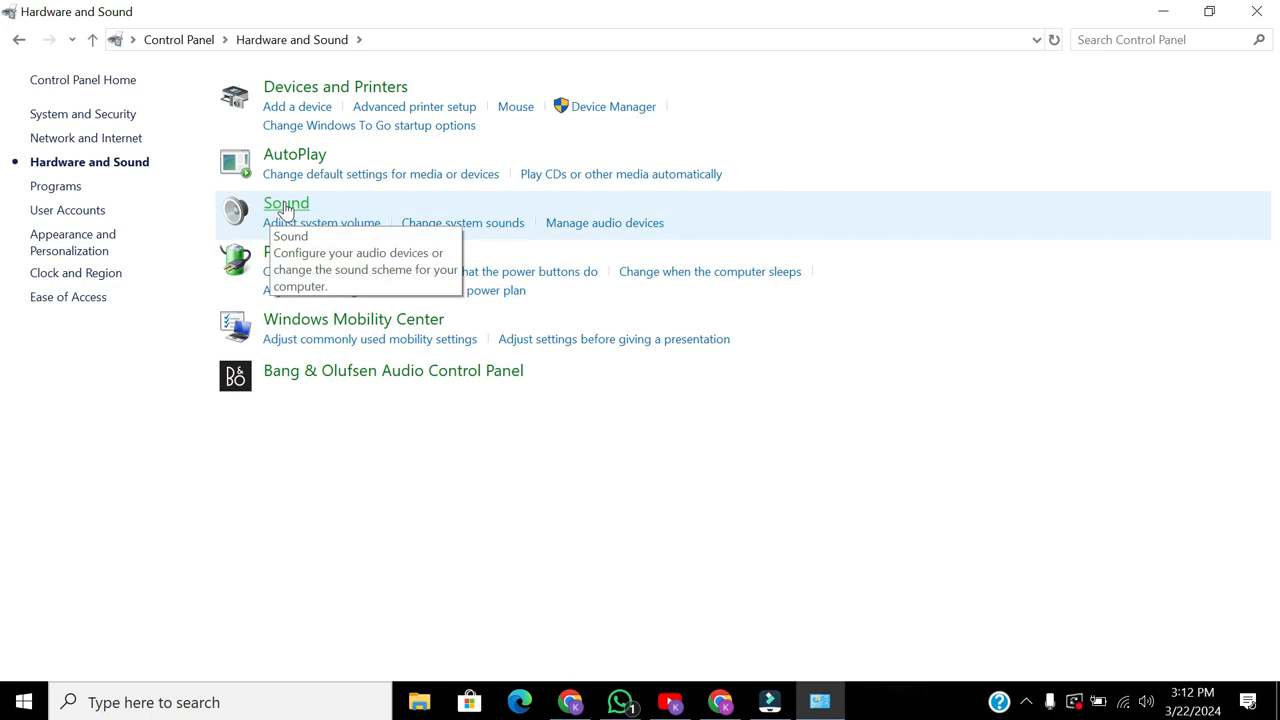
{"action": "left_click", "coordinate": [285, 203]}
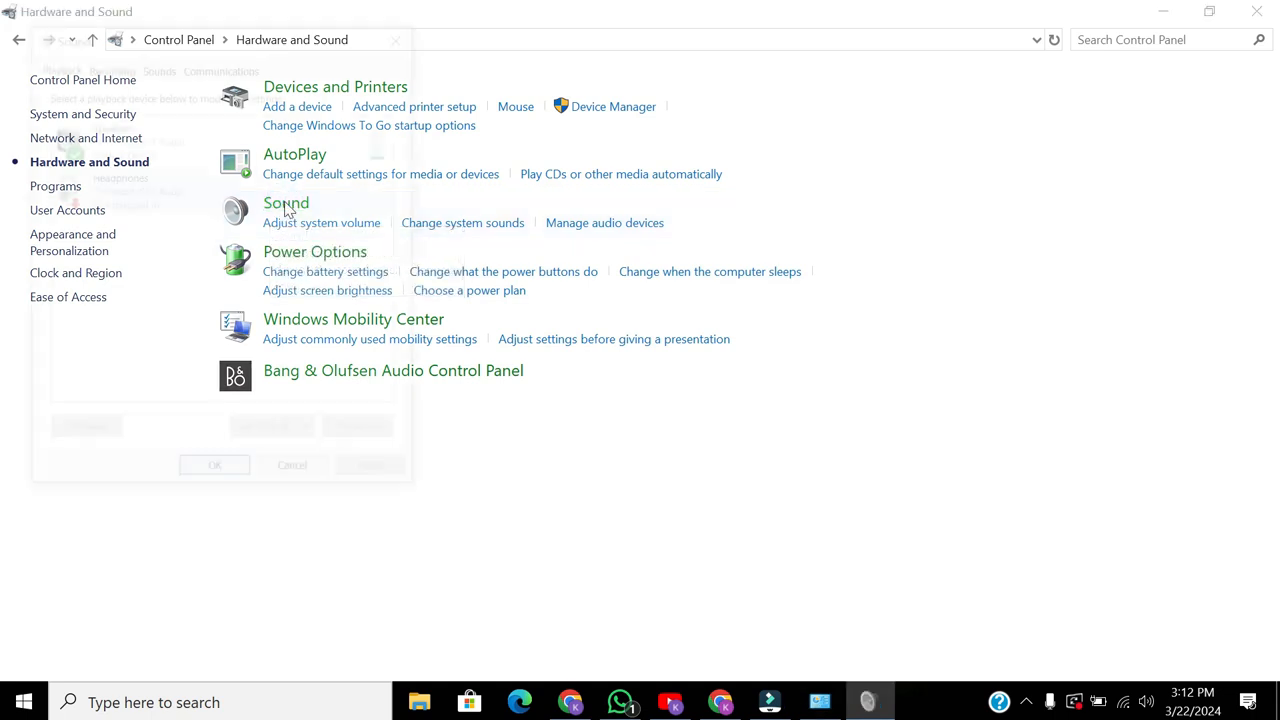
- Open Speakers properties, go to Levels, and bring up the Balance dialog
{"action": "left_click", "coordinate": [286, 203]}
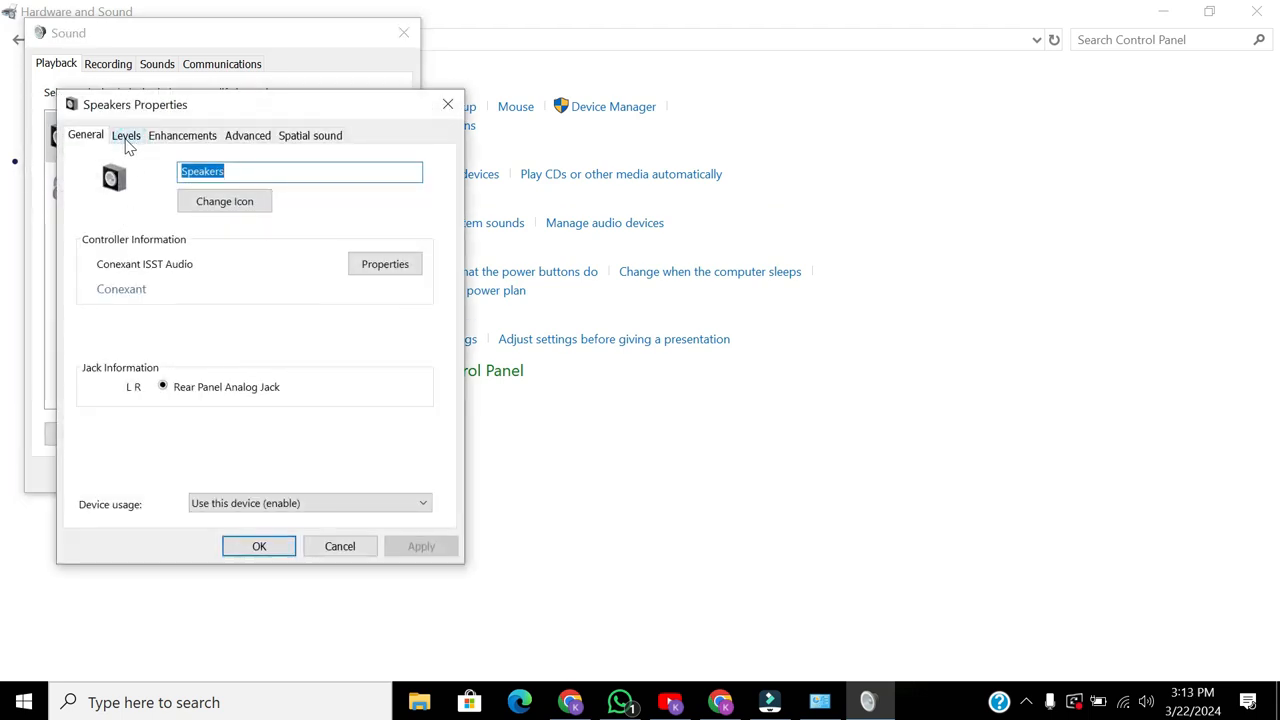
{"action": "left_click", "coordinate": [126, 135]}
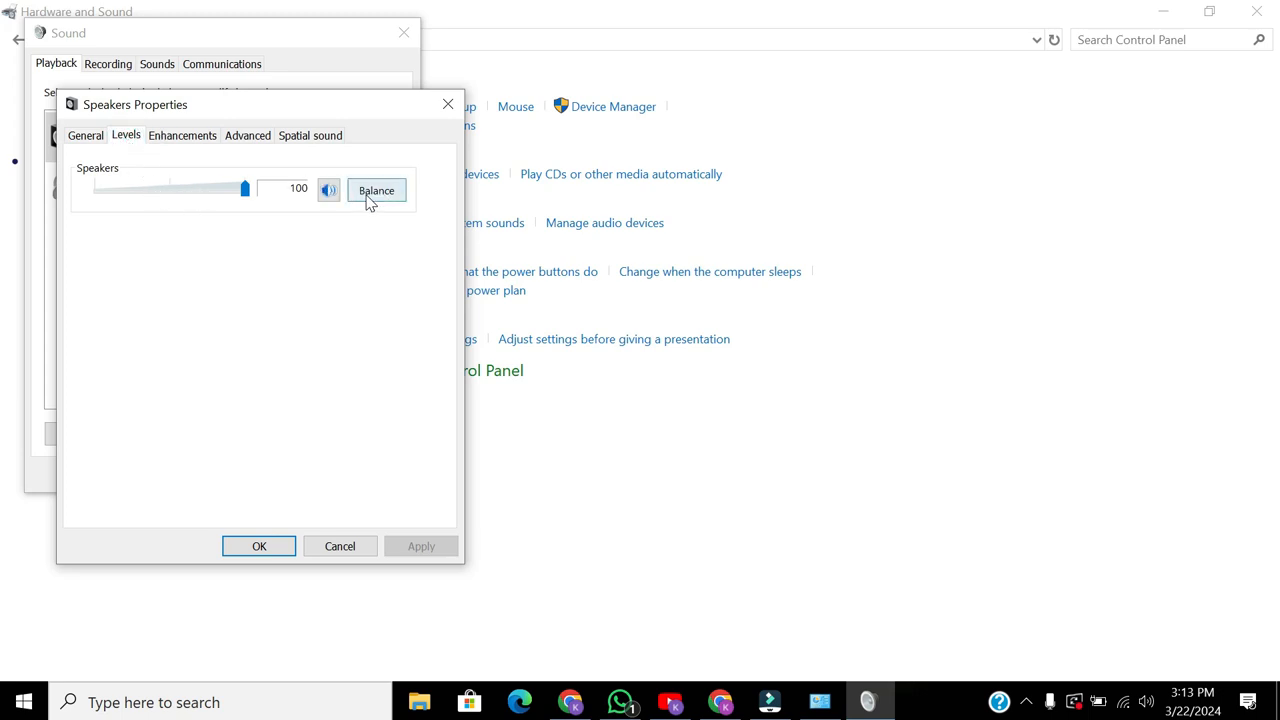
{"action": "left_click", "coordinate": [376, 190]}
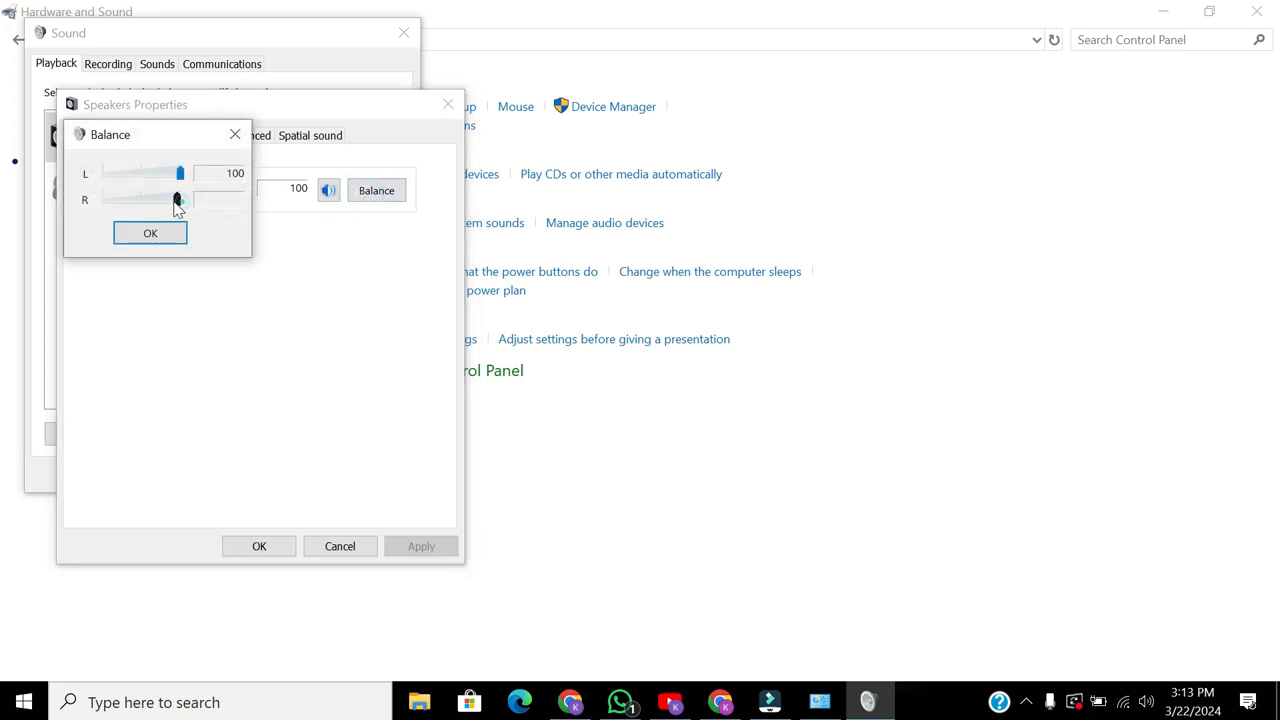
- Set left and right speaker balance to 100 and confirm all three sound dialogs
{"action": "left_click_drag", "start_coordinate": [178, 198], "coordinate": [173, 198]}
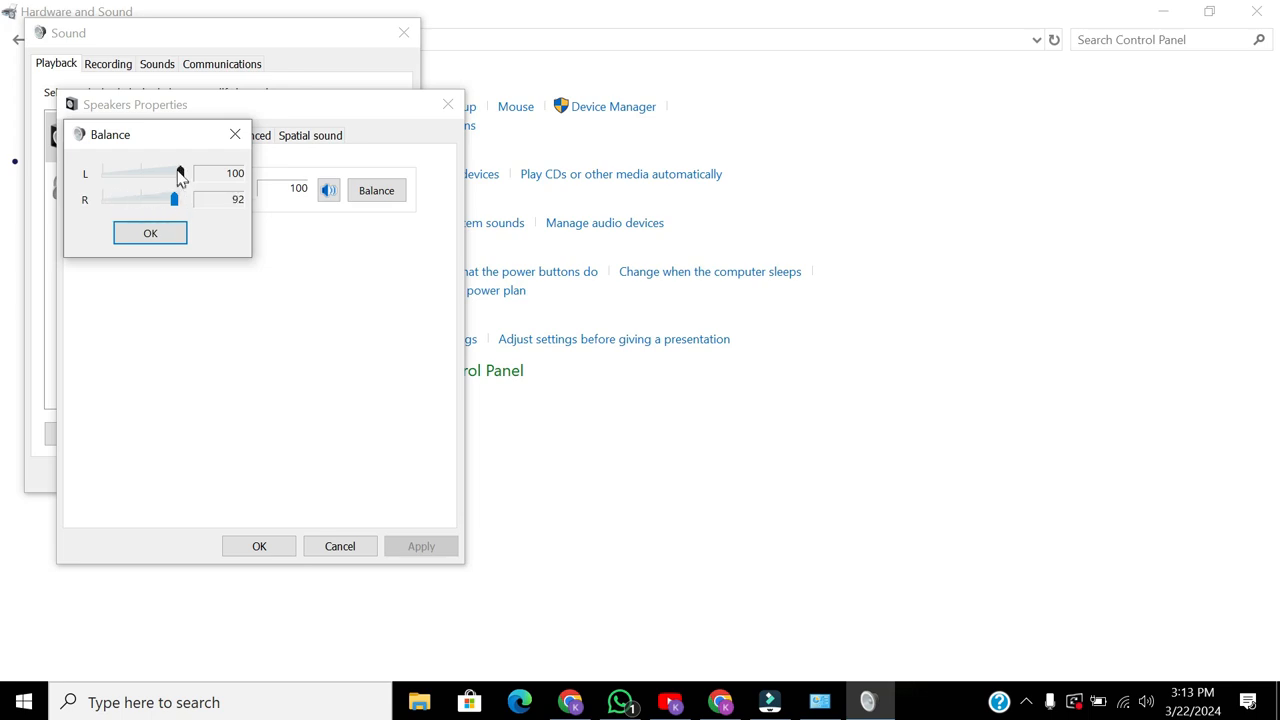
{"action": "left_click_drag", "start_coordinate": [180, 173], "coordinate": [150, 173]}
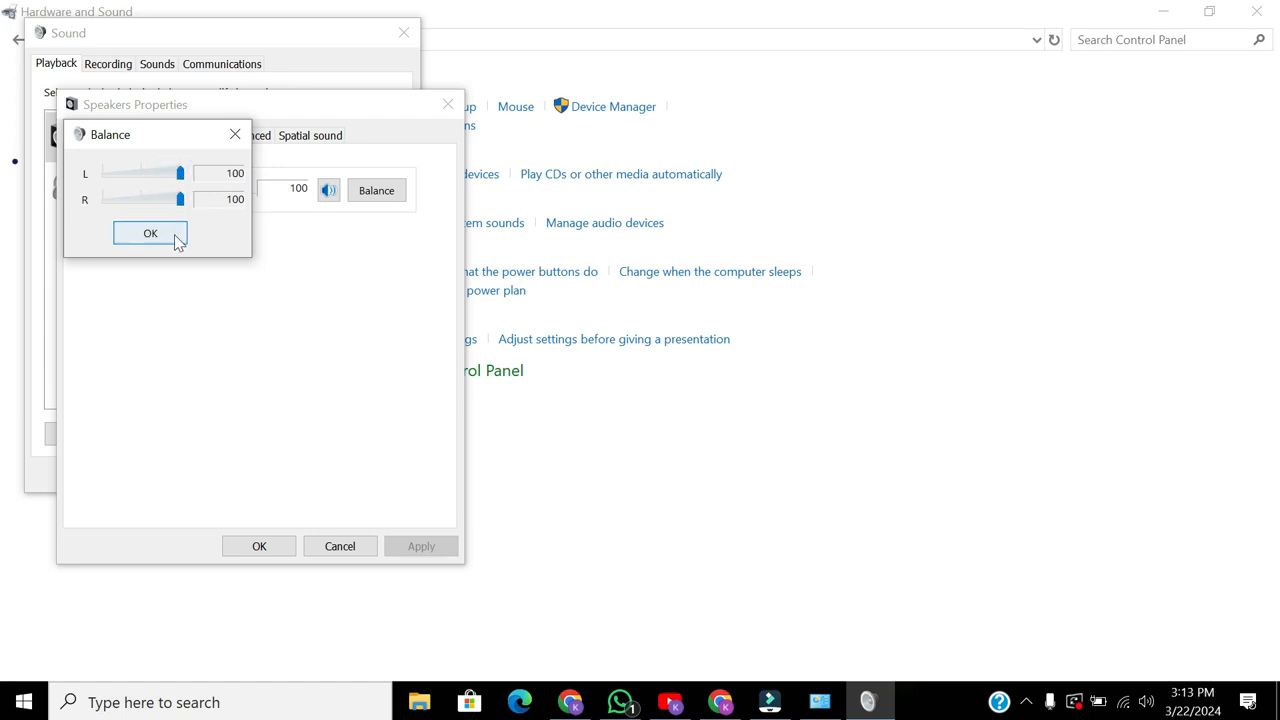
{"action": "left_click", "coordinate": [150, 233]}
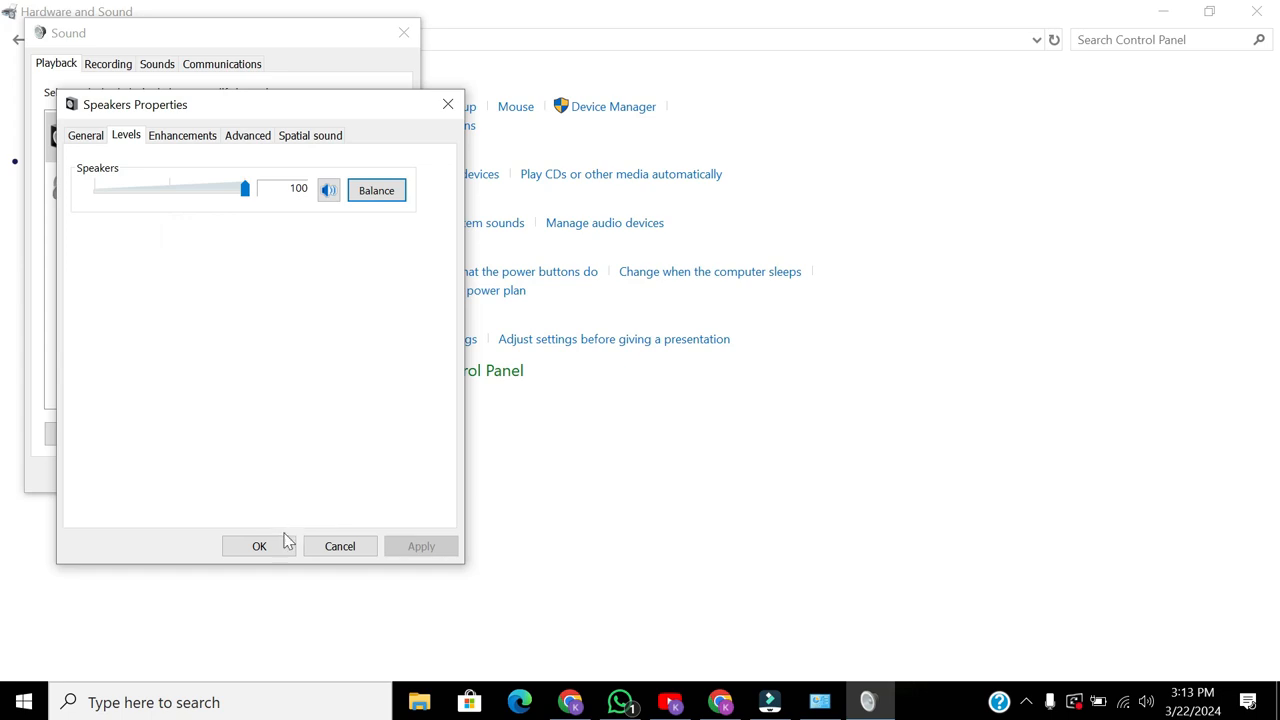
{"action": "left_click", "coordinate": [259, 545]}
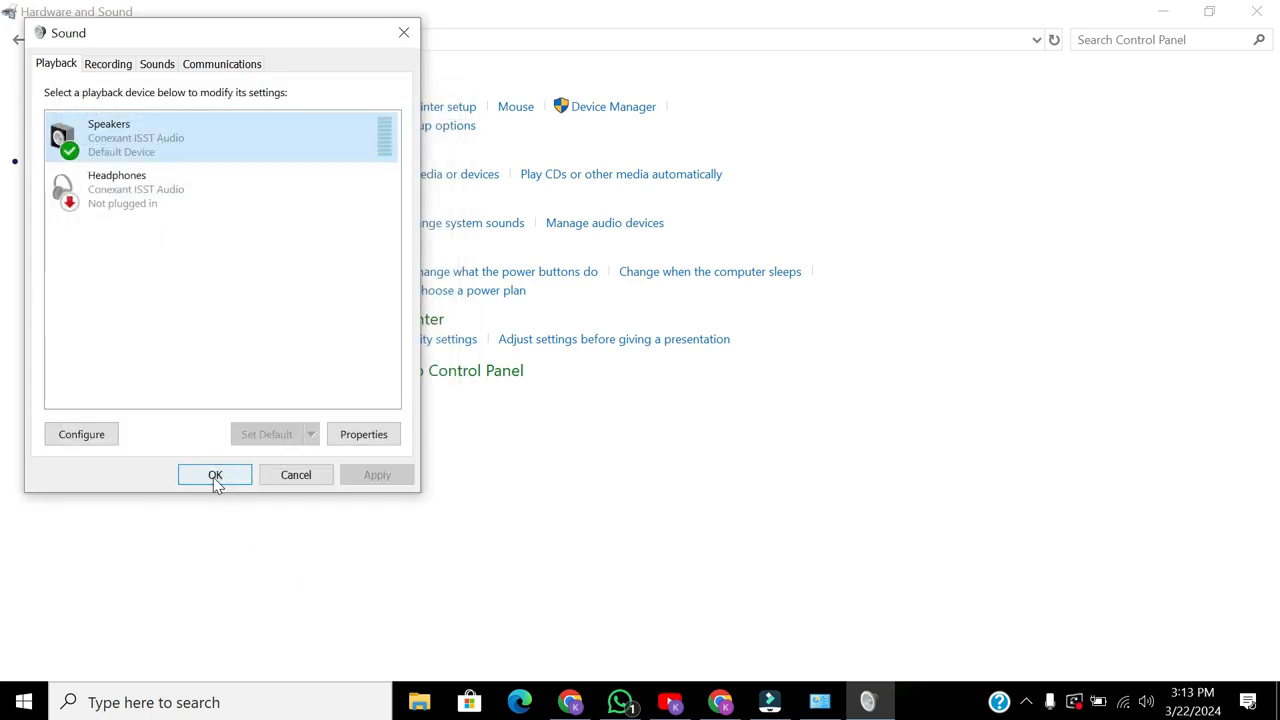
{"action": "left_click", "coordinate": [214, 474]}
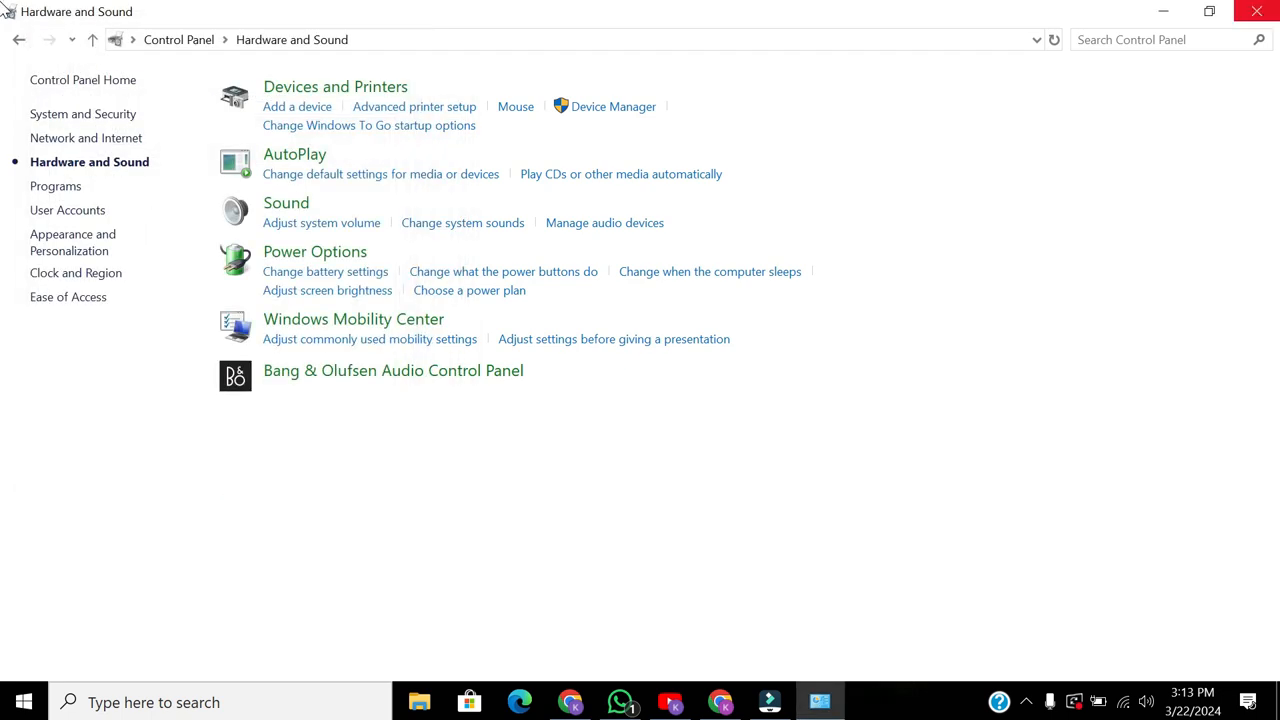